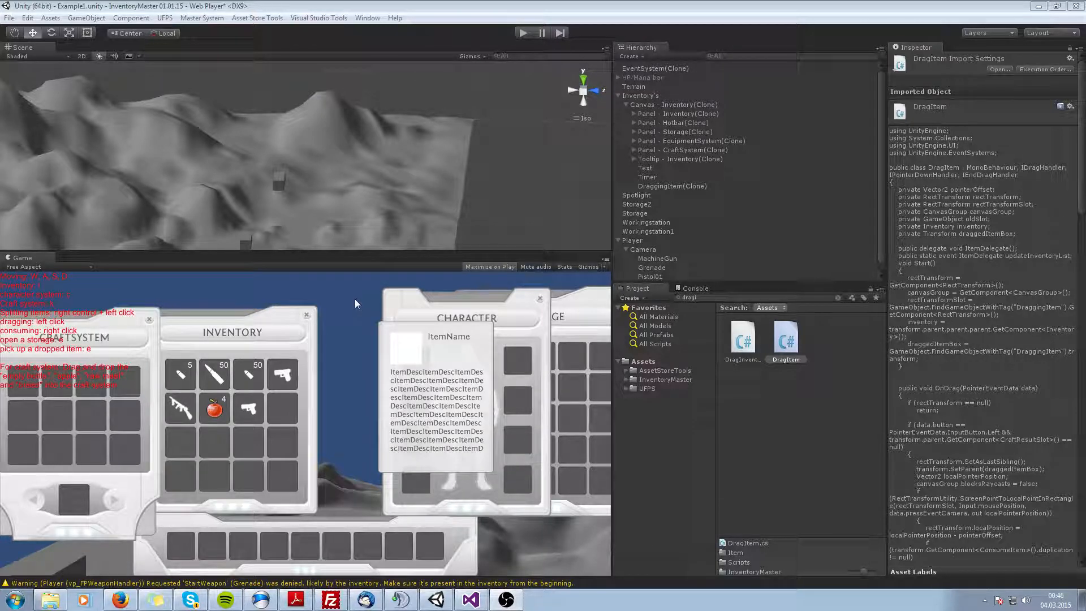
pyautogui.moveTo(360, 316)
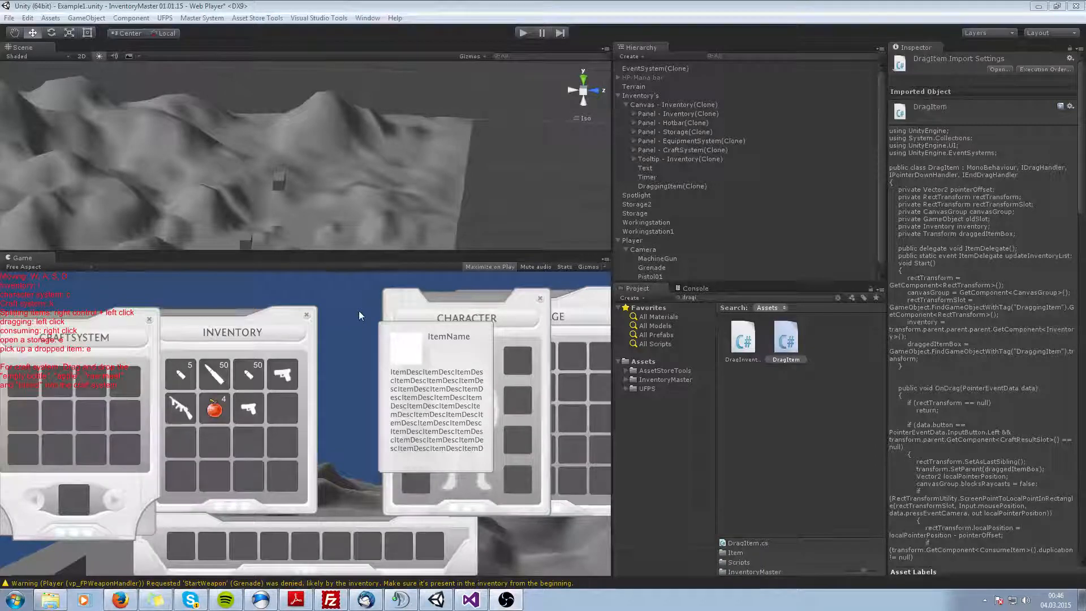
pyautogui.moveTo(374, 307)
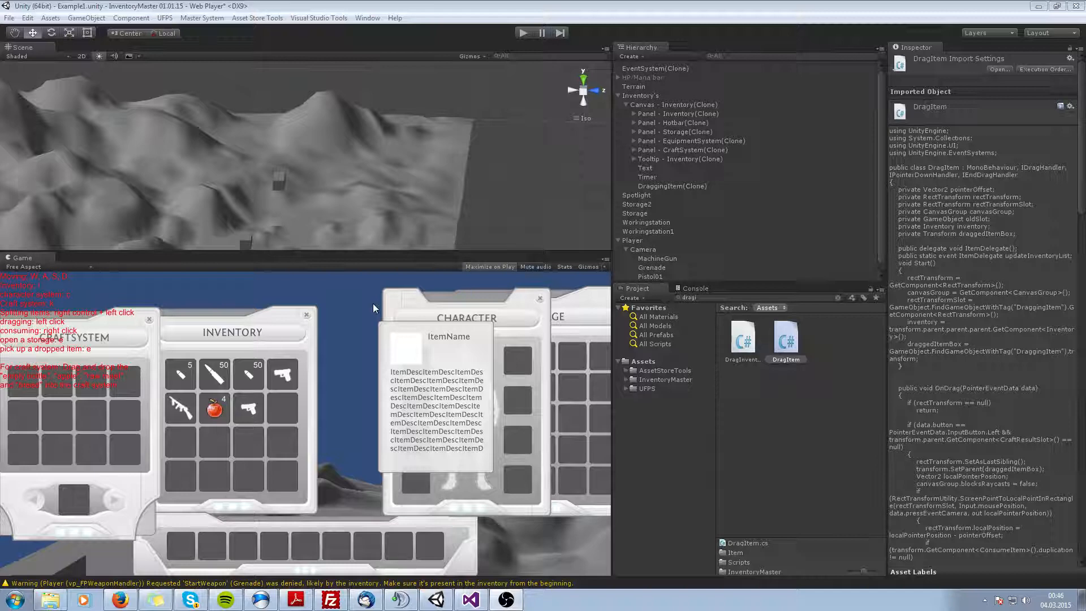
pyautogui.moveTo(434, 315)
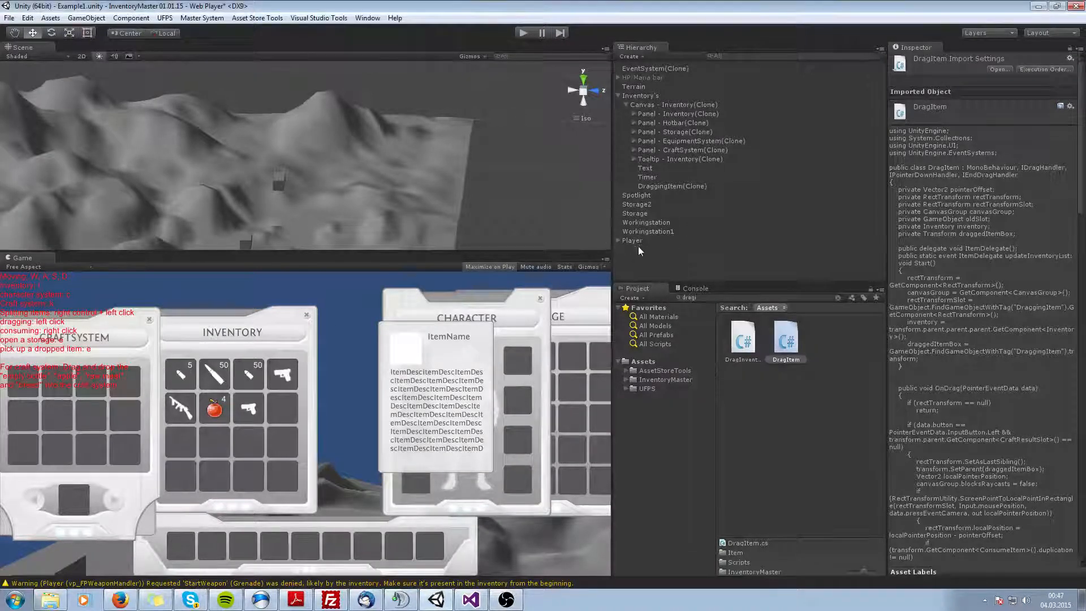
# Select the Player object in the Hierarchy and expand it to reveal its Camera child.
pyautogui.click(631, 240)
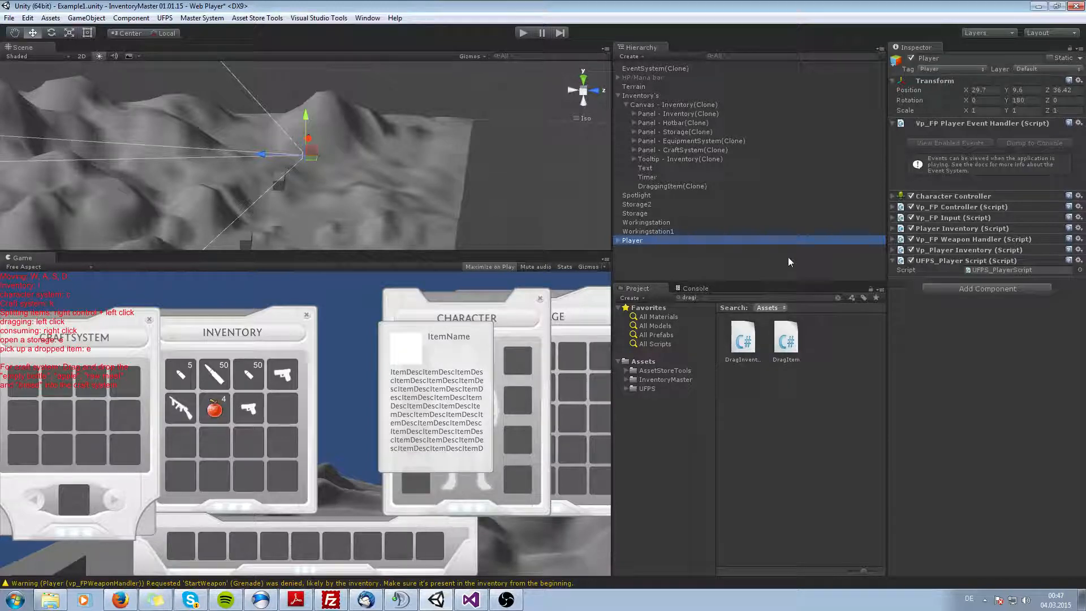
pyautogui.click(617, 231)
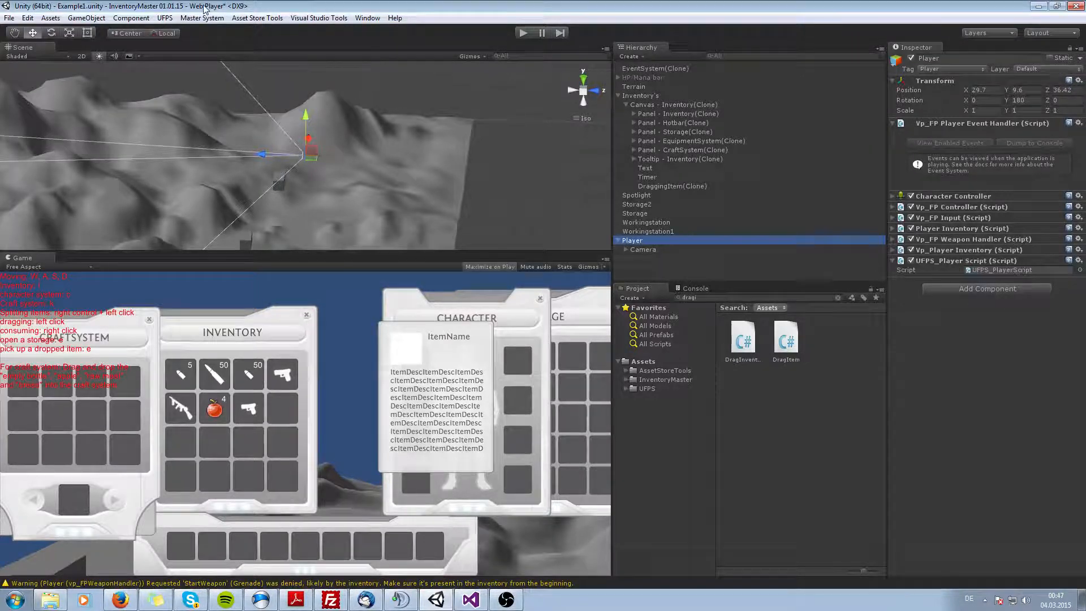
# Bring up the IM - Manager window from the Master System menu.
pyautogui.click(201, 19)
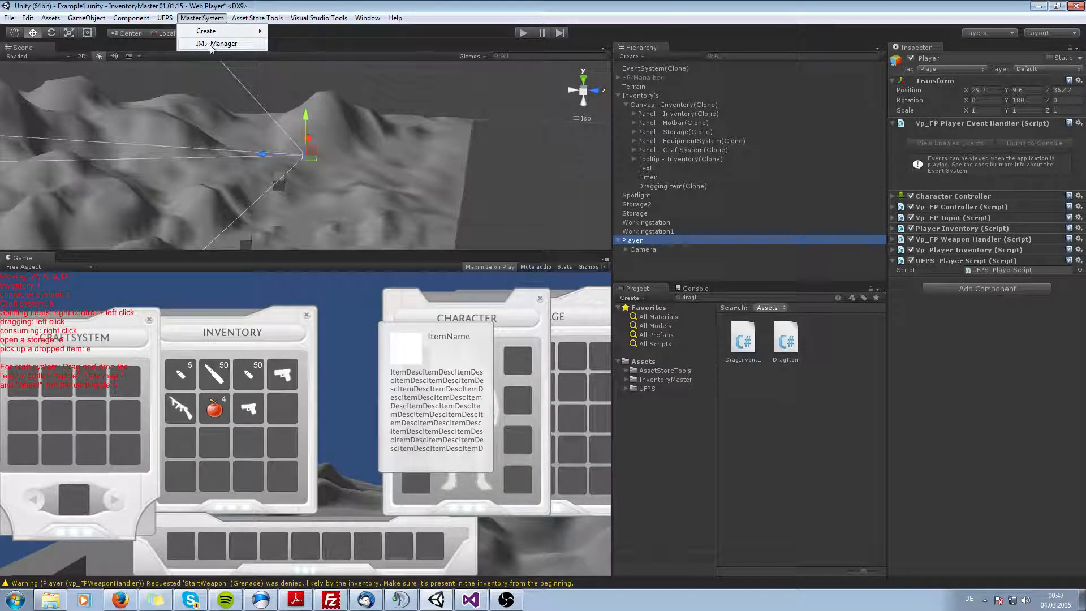
pyautogui.click(217, 43)
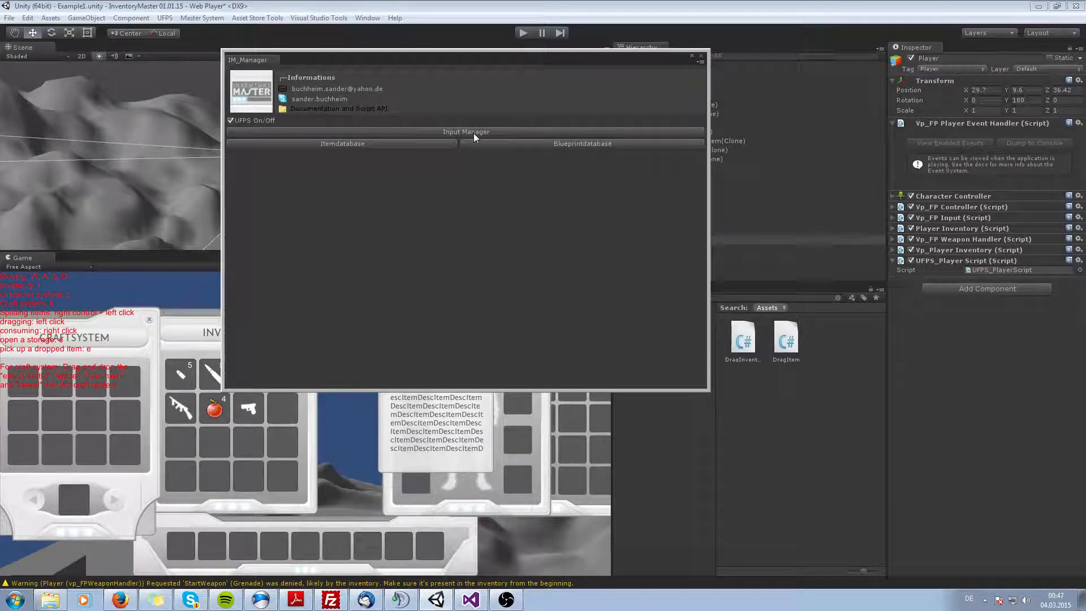
pyautogui.moveTo(278, 75)
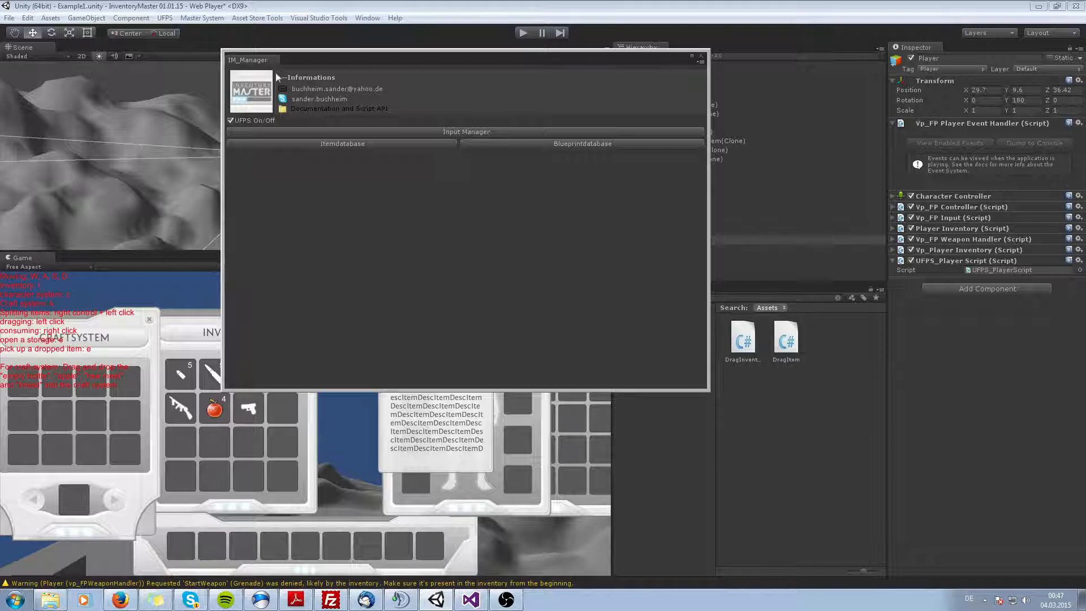
pyautogui.moveTo(326, 90)
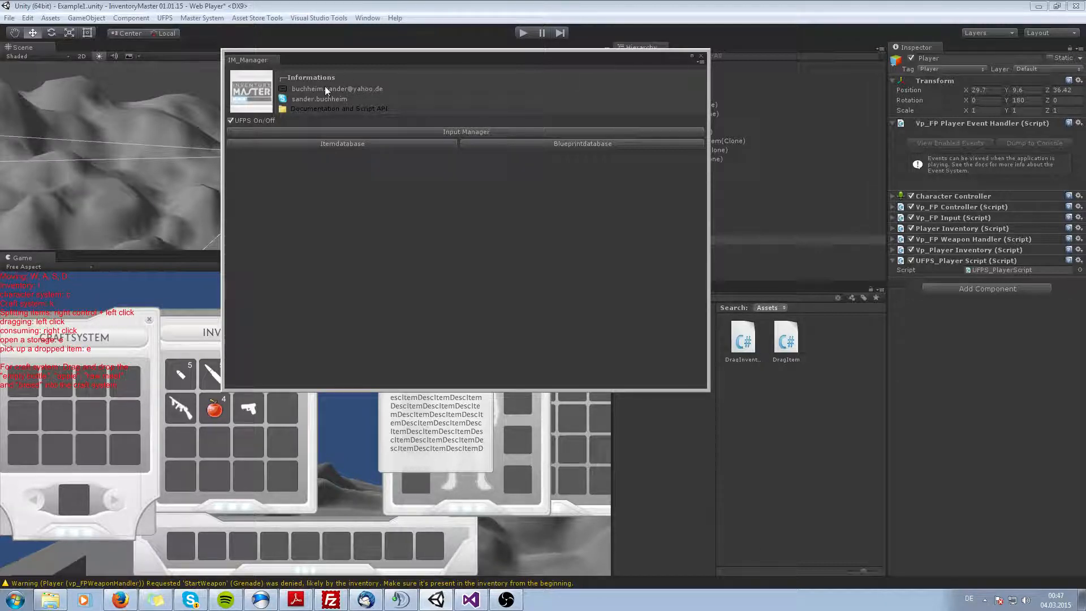
pyautogui.moveTo(405, 142)
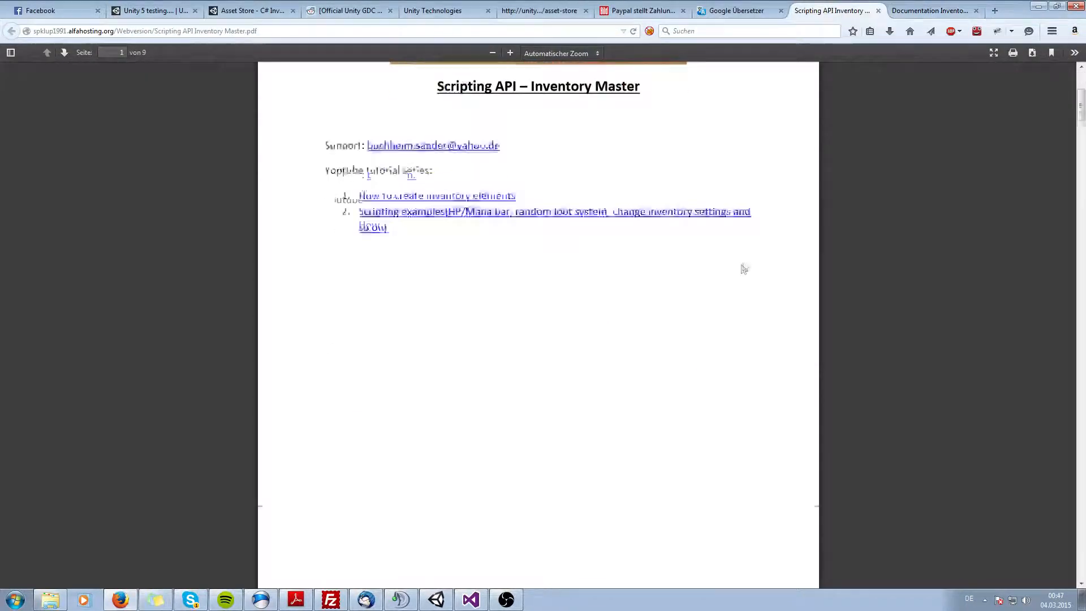
# Scroll the Scripting API PDF to the ItemDataBase section, then return to Unity.
pyautogui.scroll(-3)
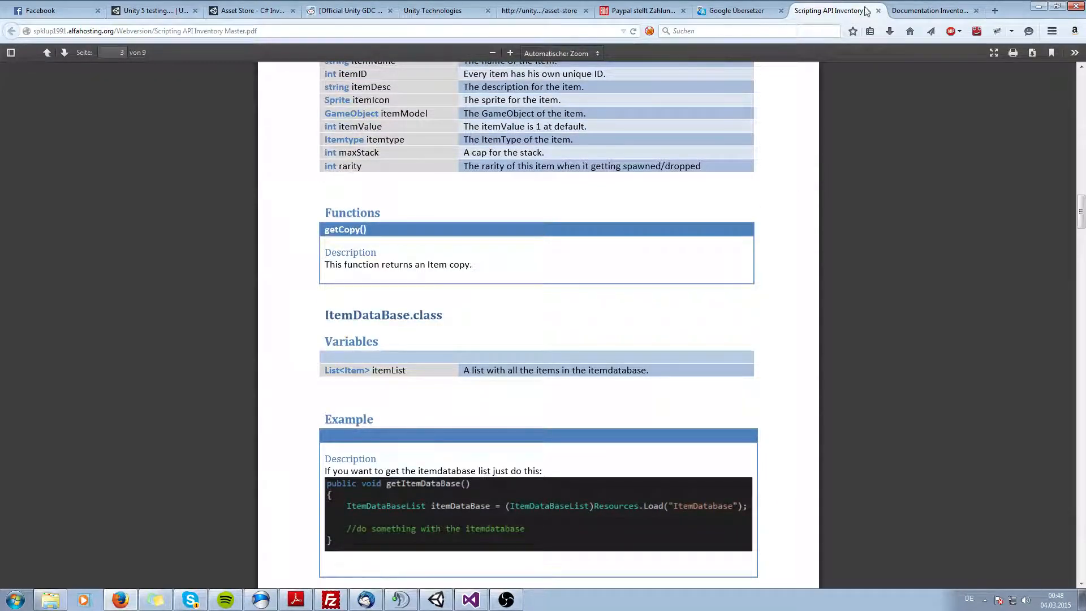
pyautogui.click(941, 10)
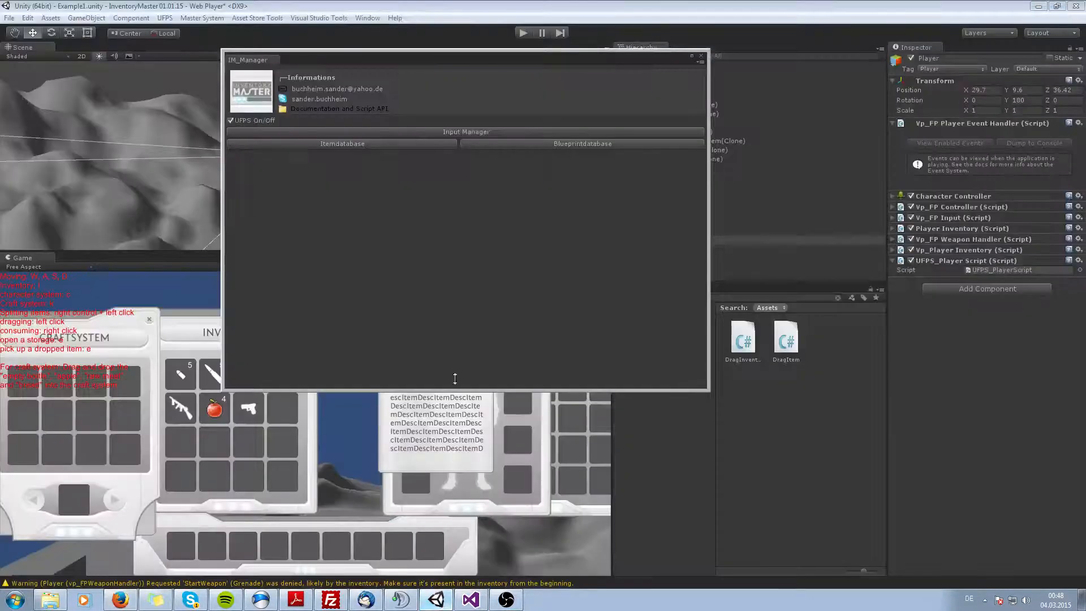
# Expand the Input Manager section listing Inventory, Storage, Charactersystem and Craftsystem keys.
pyautogui.click(466, 131)
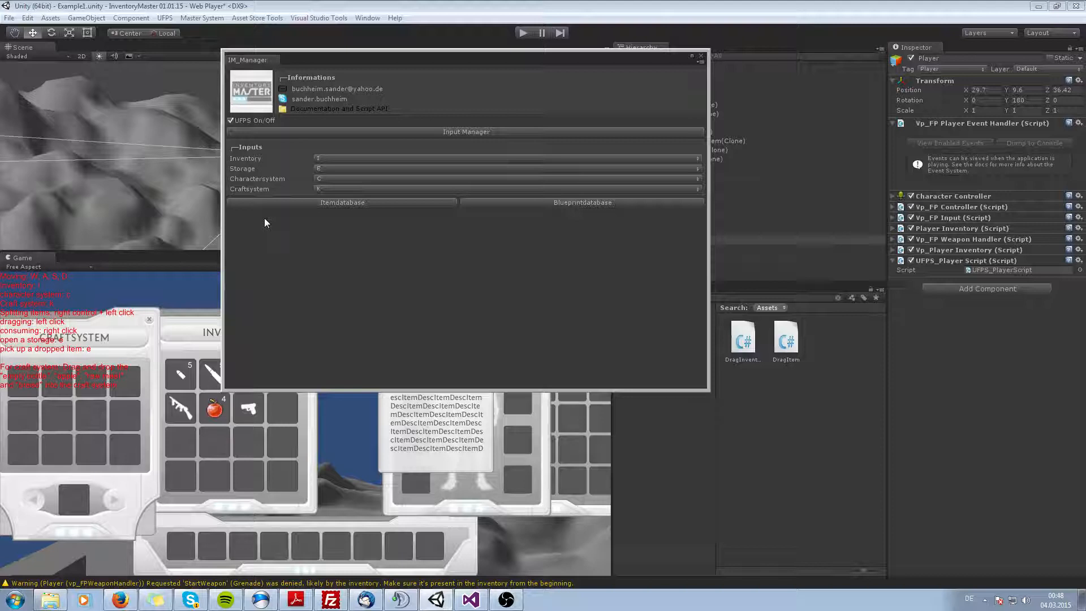
pyautogui.moveTo(236, 161)
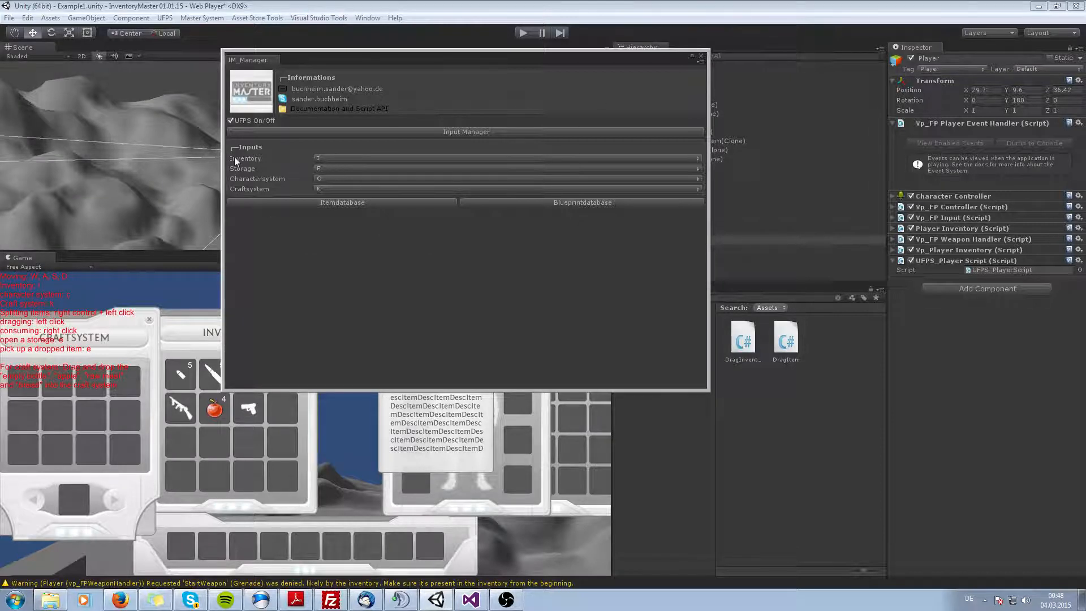
pyautogui.moveTo(302, 185)
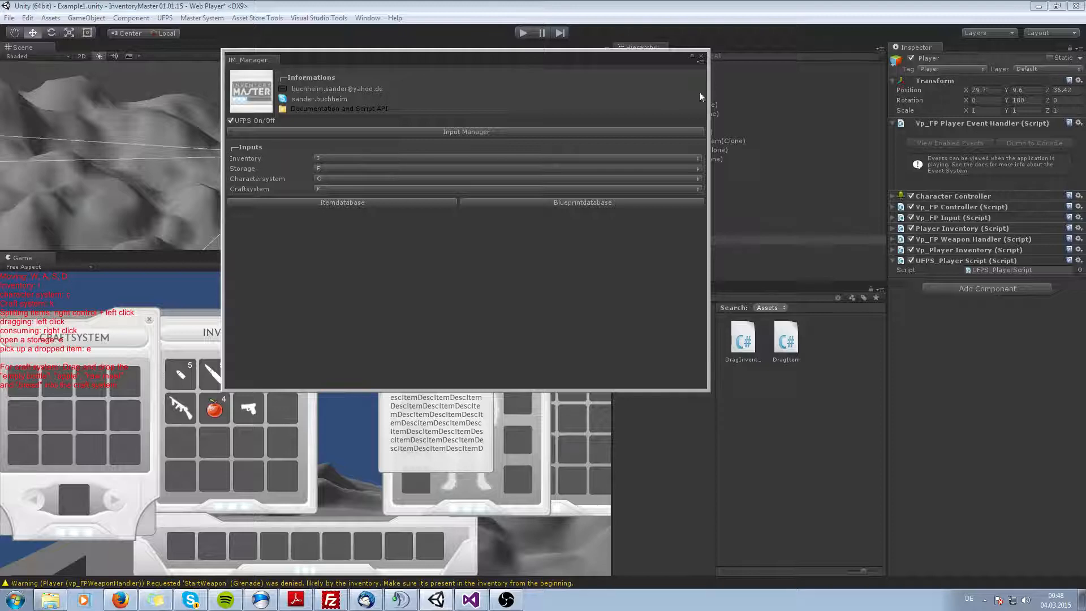
pyautogui.moveTo(514, 178)
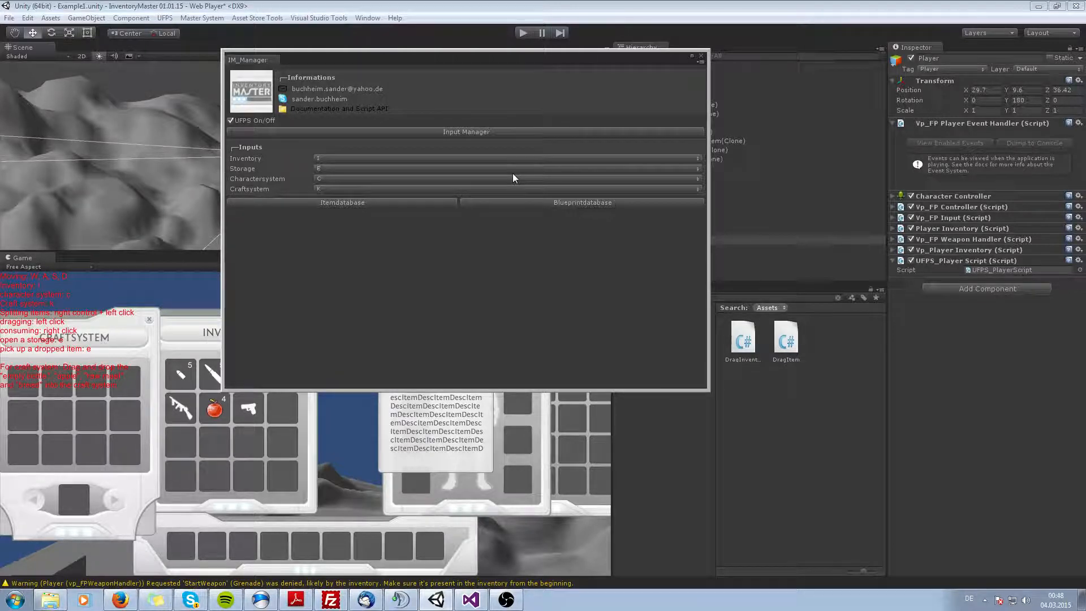
pyautogui.moveTo(321, 222)
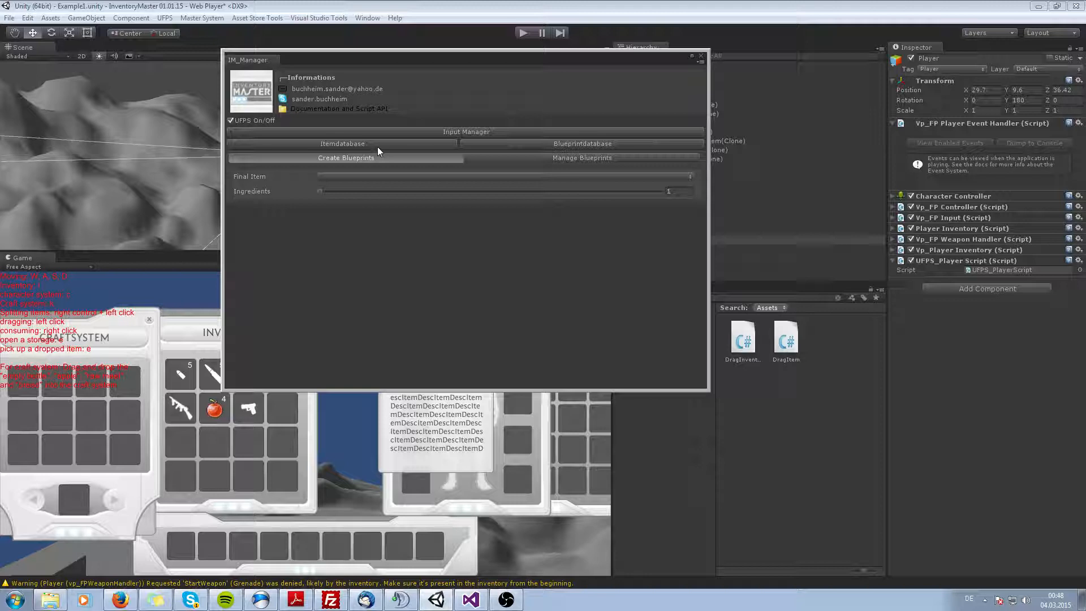
# Switch to the Itemdatabase section and list existing items via Manage Items.
pyautogui.click(341, 144)
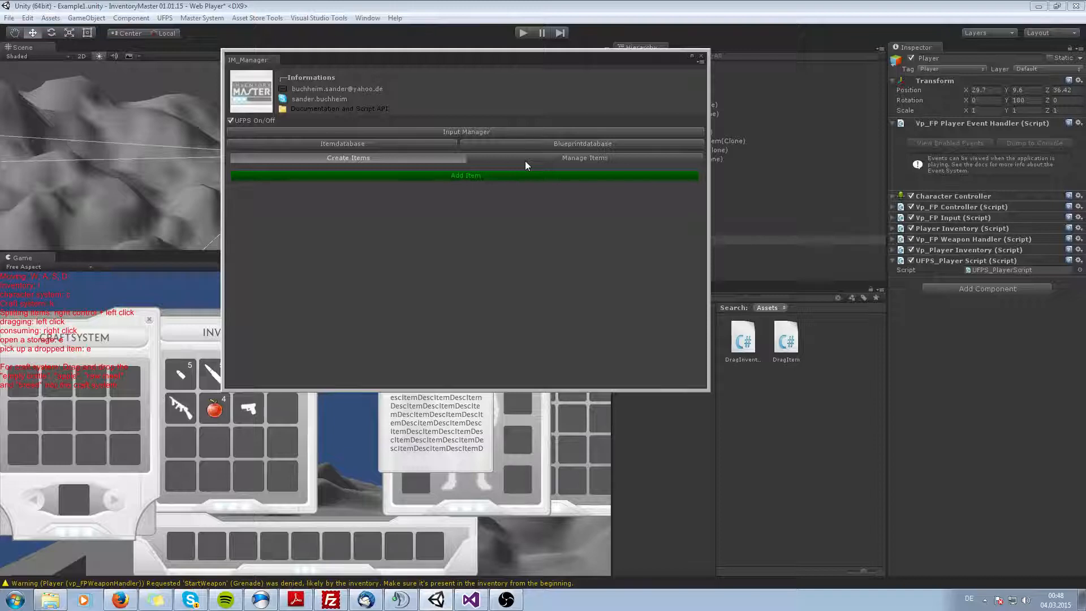
pyautogui.click(584, 157)
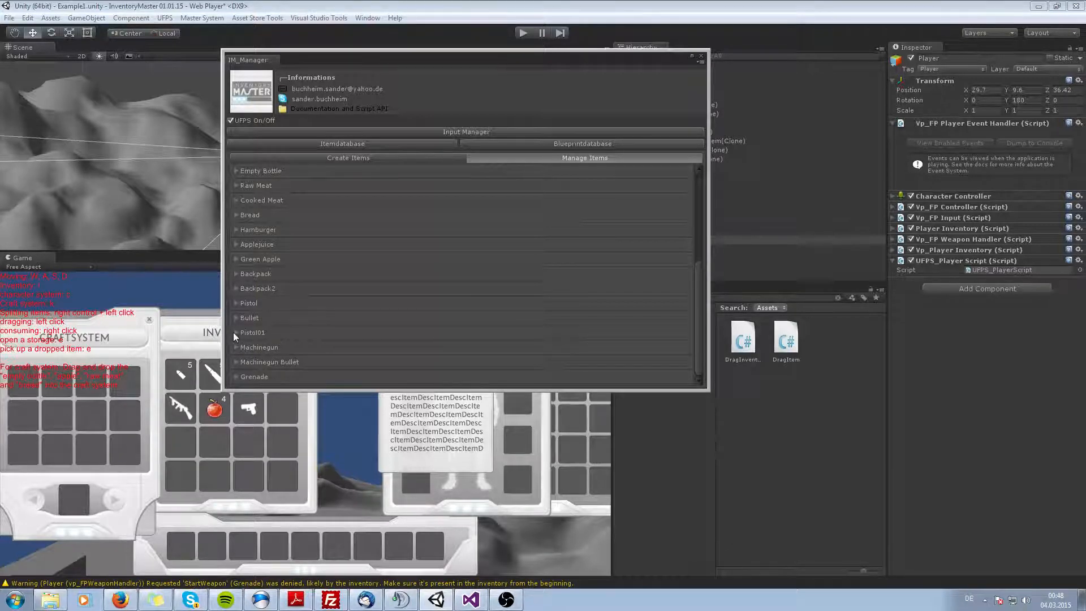
# Confirm Pistol01 keeps the UFPS_Weapon item type, then expand Bullet to check UFPS_Ammo.
pyautogui.click(251, 333)
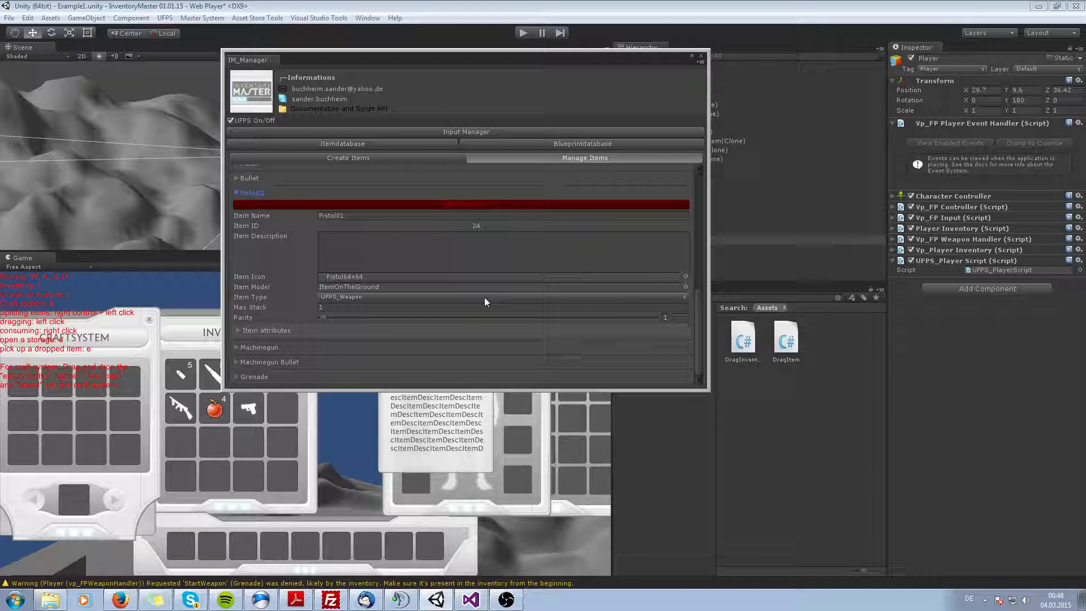
pyautogui.moveTo(342, 299)
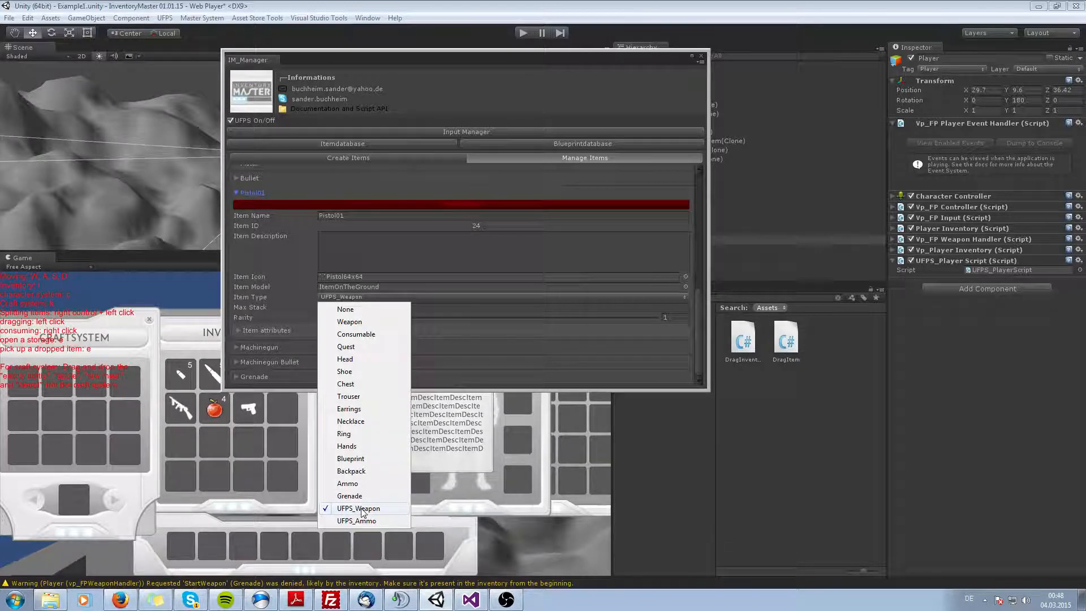
pyautogui.moveTo(357, 520)
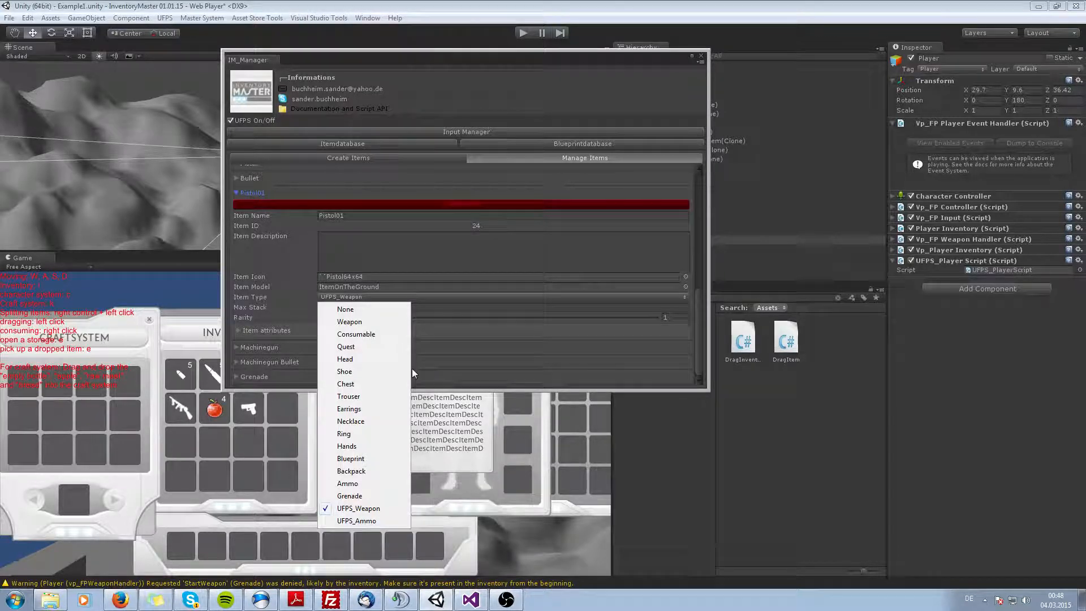
pyautogui.moveTo(511, 301)
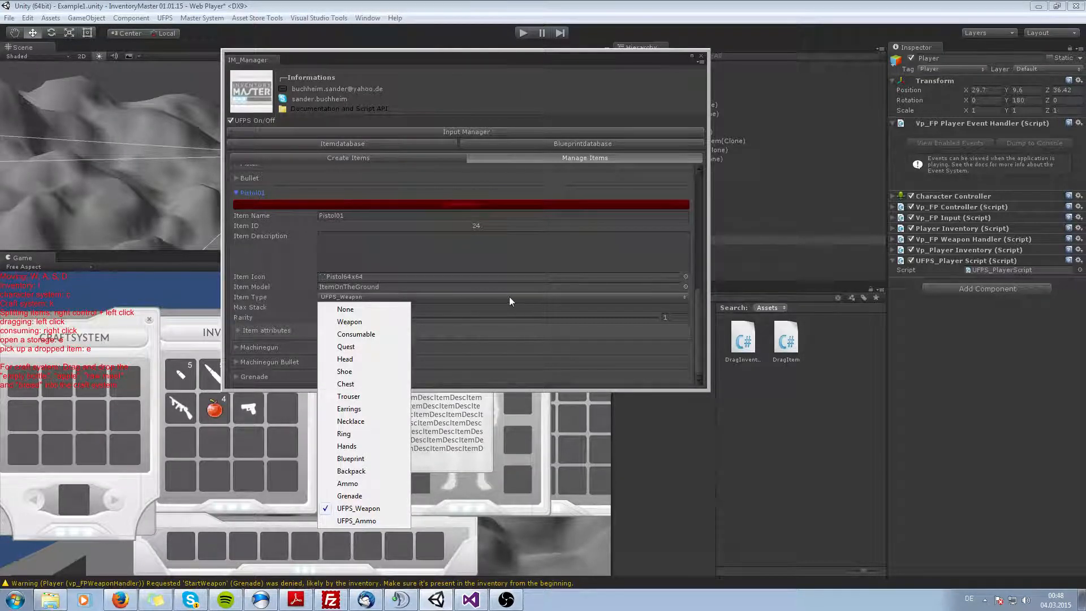
pyautogui.click(358, 509)
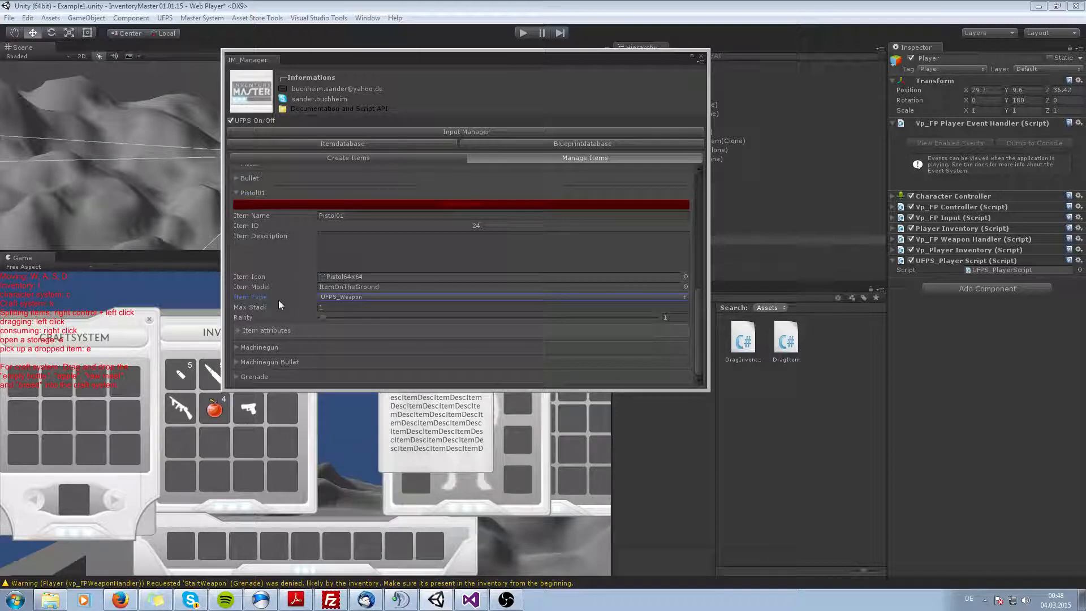
pyautogui.moveTo(371, 302)
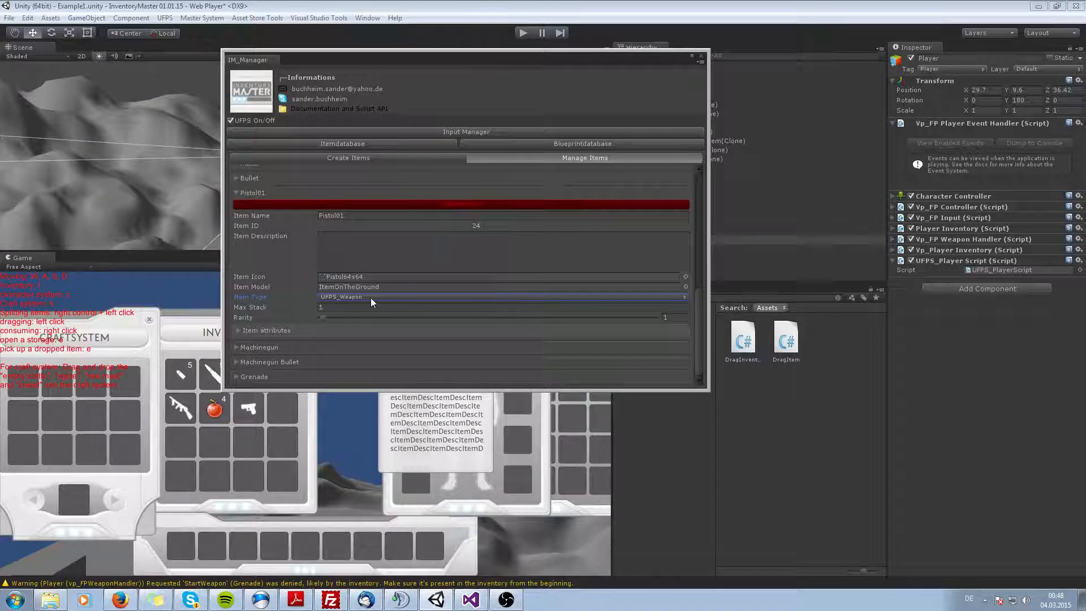
pyautogui.click(502, 296)
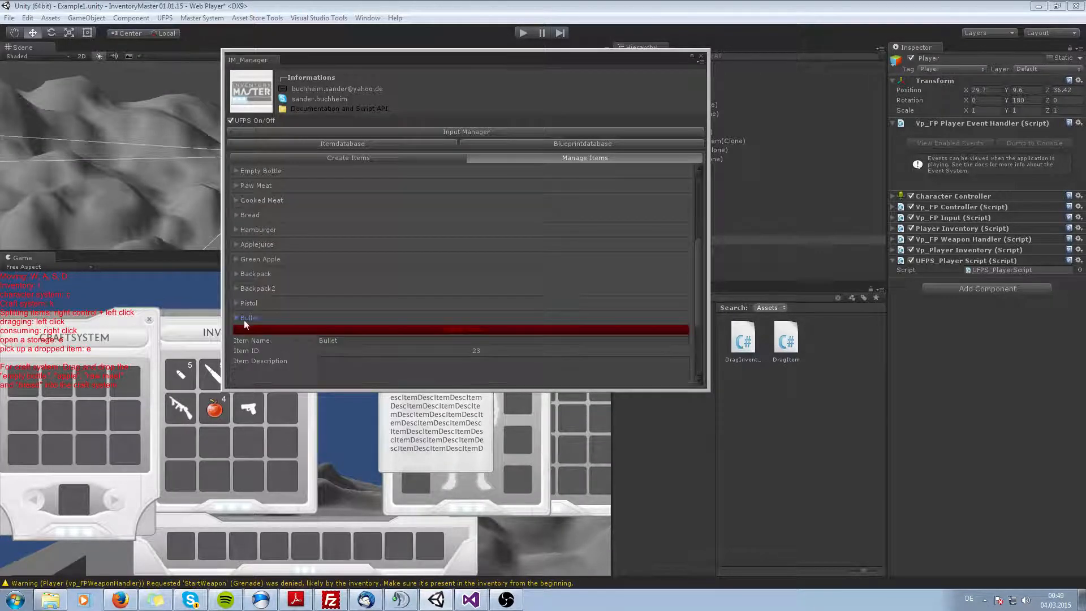
pyautogui.click(248, 318)
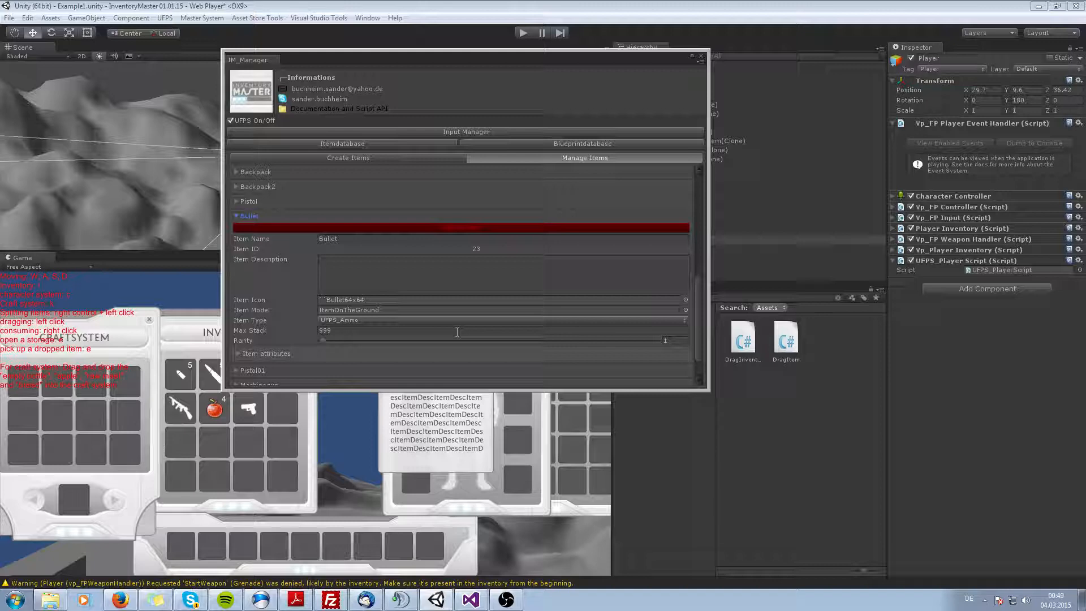
pyautogui.moveTo(543, 160)
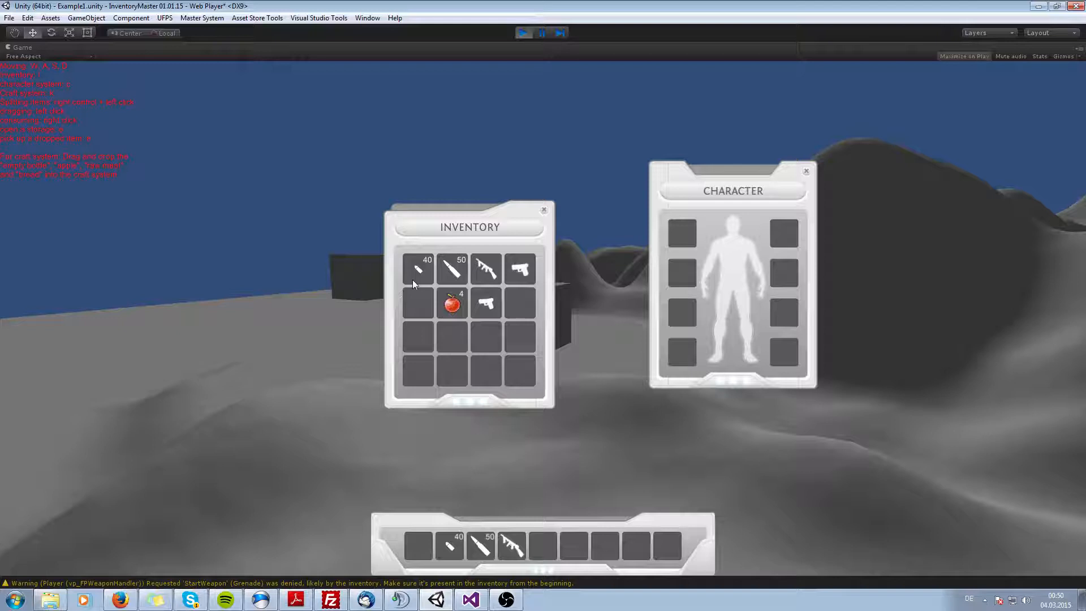
pyautogui.moveTo(439, 309)
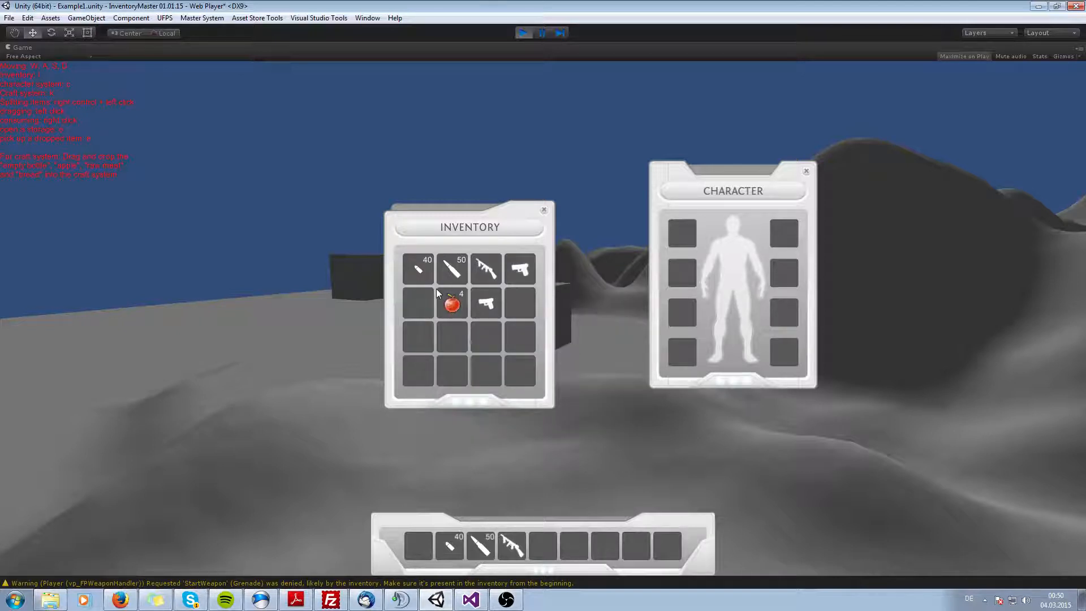
pyautogui.moveTo(521, 328)
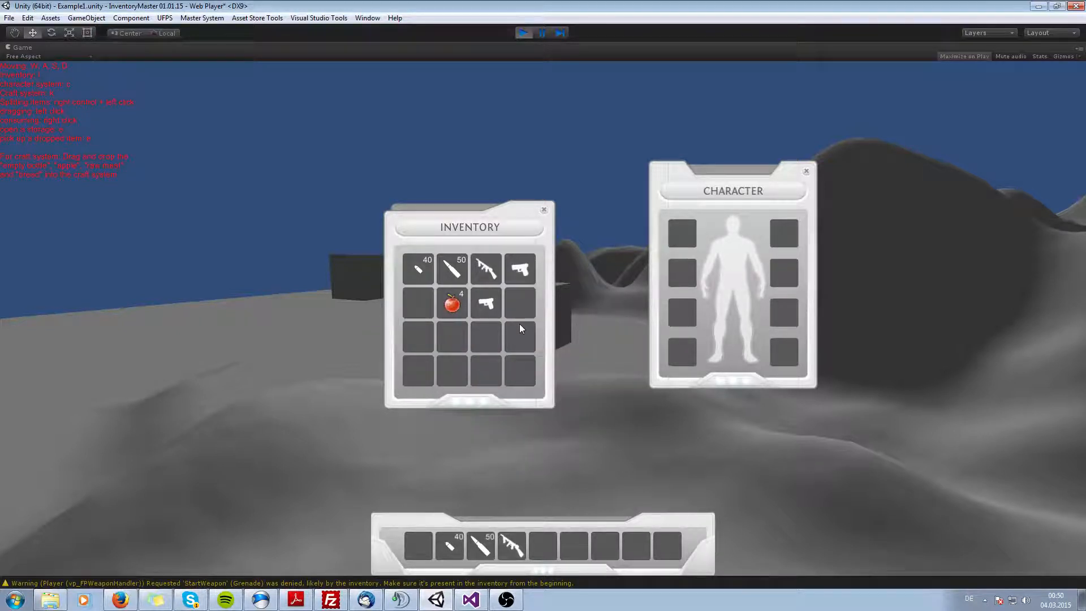
pyautogui.moveTo(457, 343)
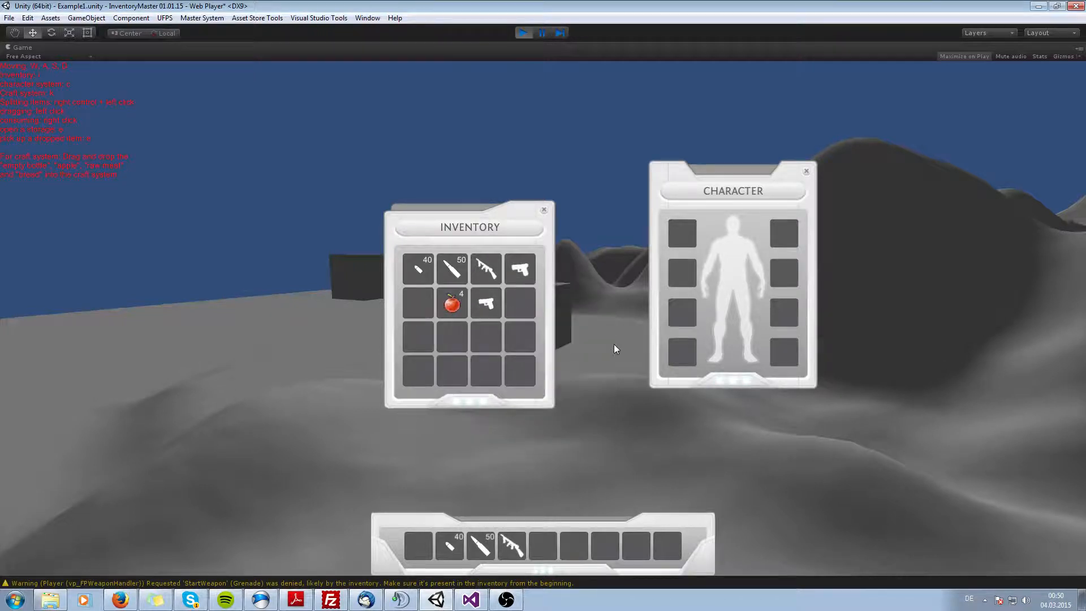
pyautogui.moveTo(419, 544)
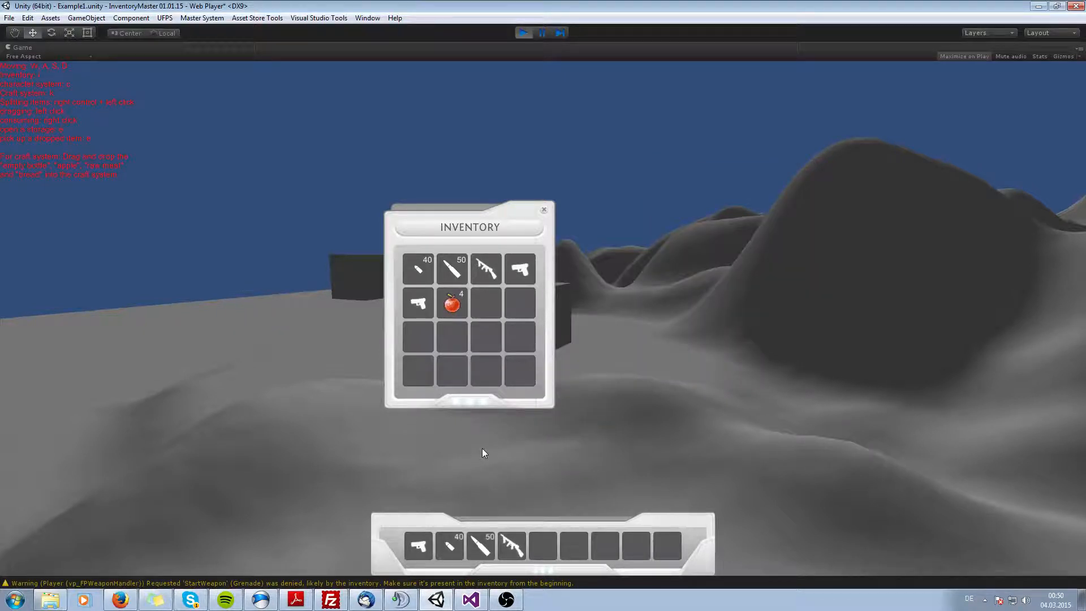
# Fire the equipped pistol at the crate, leaving bullet marks.
pyautogui.click(542, 208)
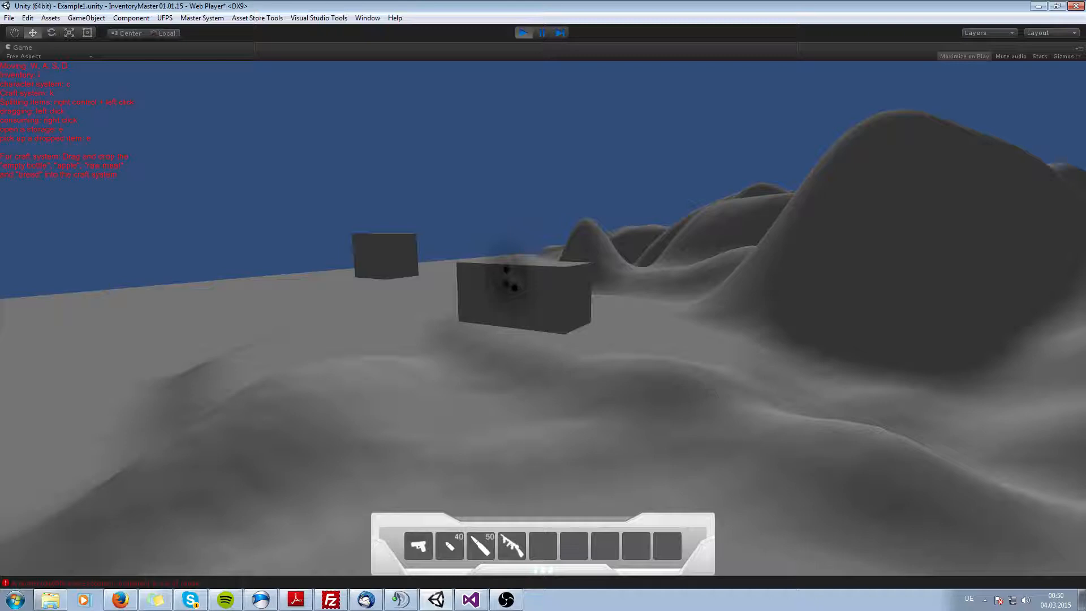